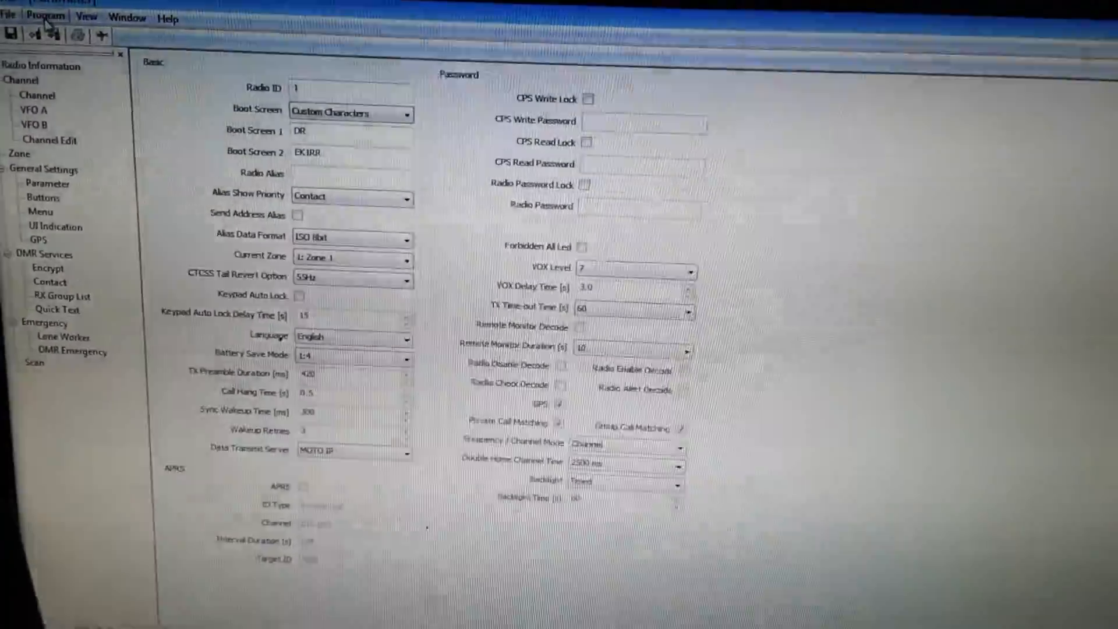
Open the firmware upgrade Tool from the Program menu
{"action": "left_click", "coordinate": [46, 18]}
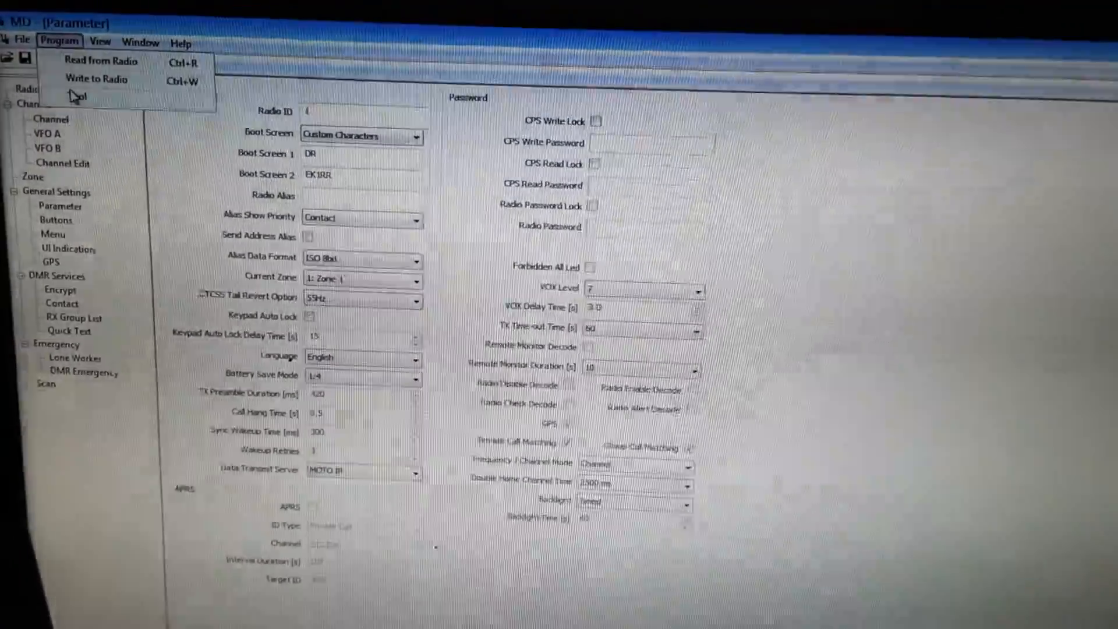
{"action": "left_click", "coordinate": [77, 96]}
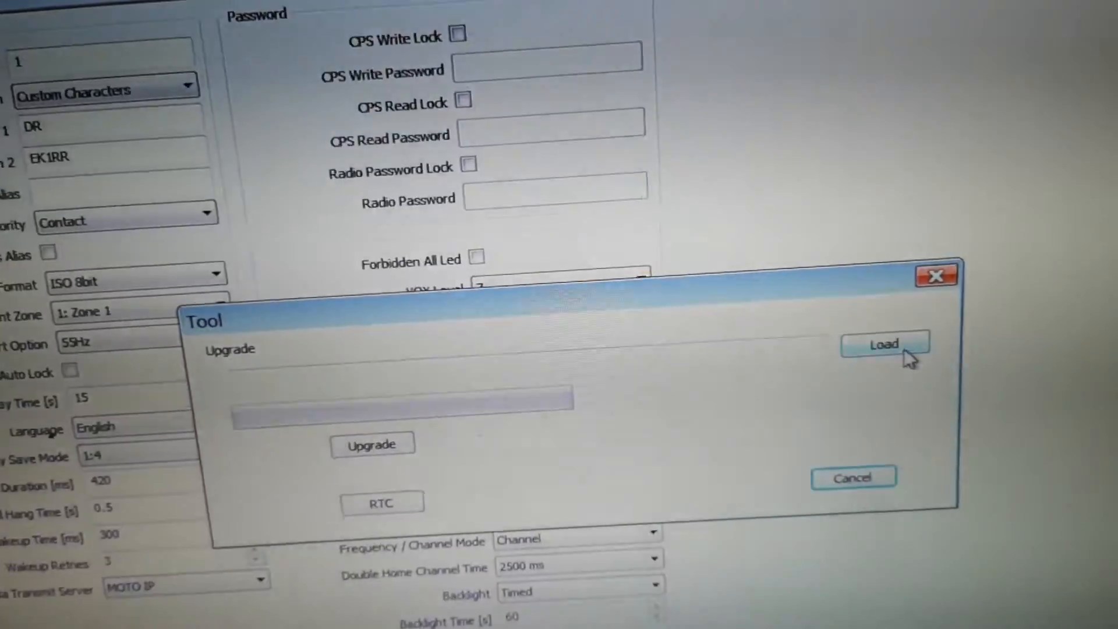
Load firmware file 1702_02_v22.bin from the Desktop DM-X Firmware folder into the upgrade Tool
{"action": "left_click", "coordinate": [884, 345]}
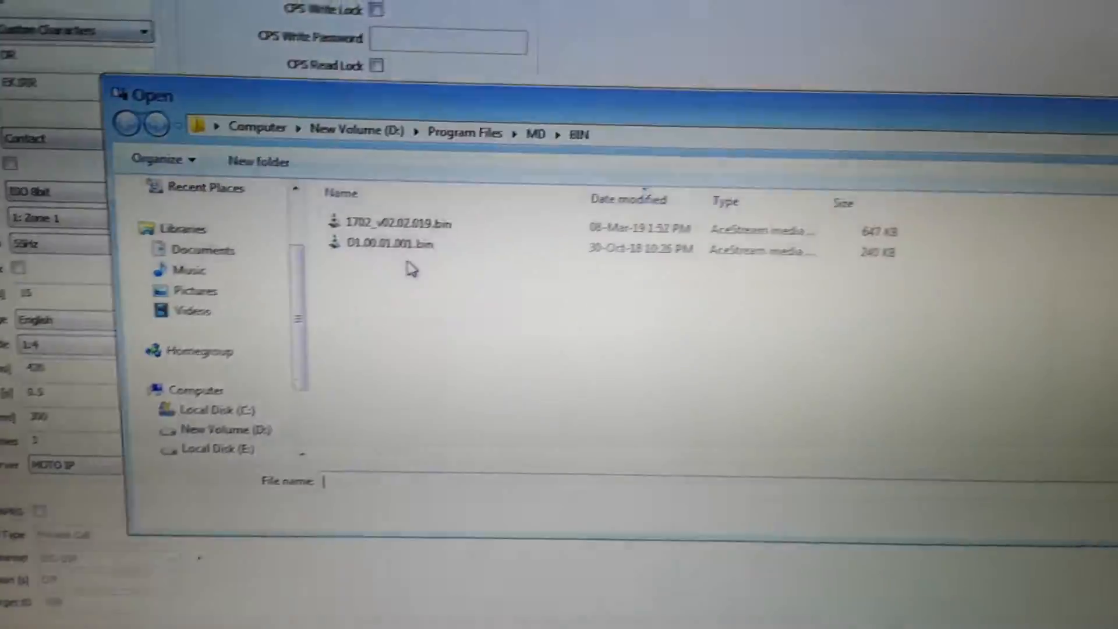
{"action": "mouse_move", "coordinate": [400, 239]}
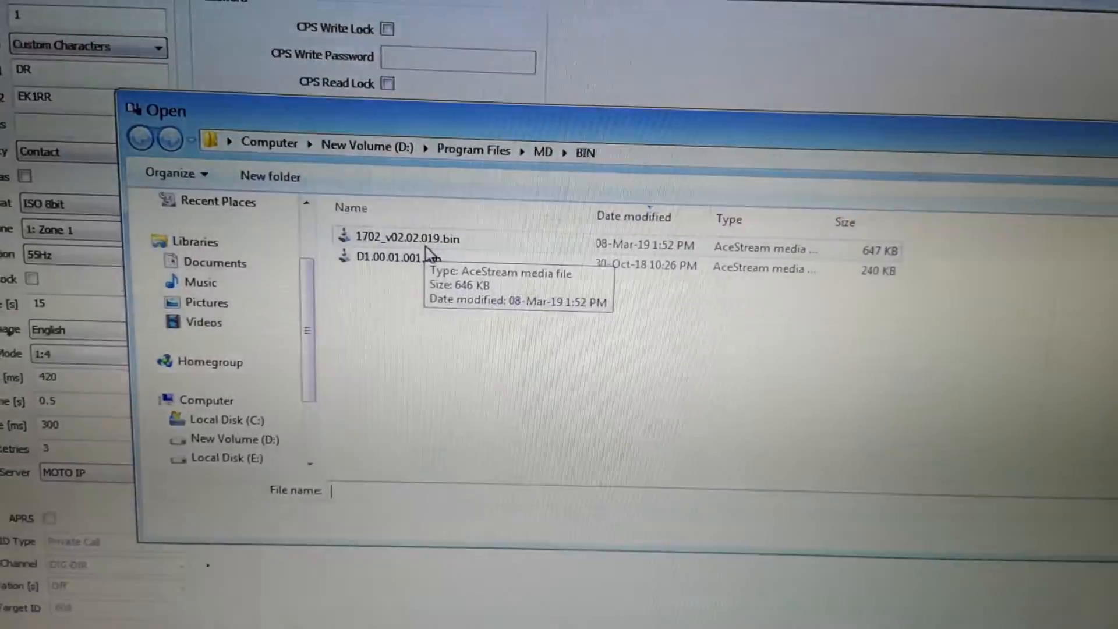
{"action": "left_click", "coordinate": [390, 245]}
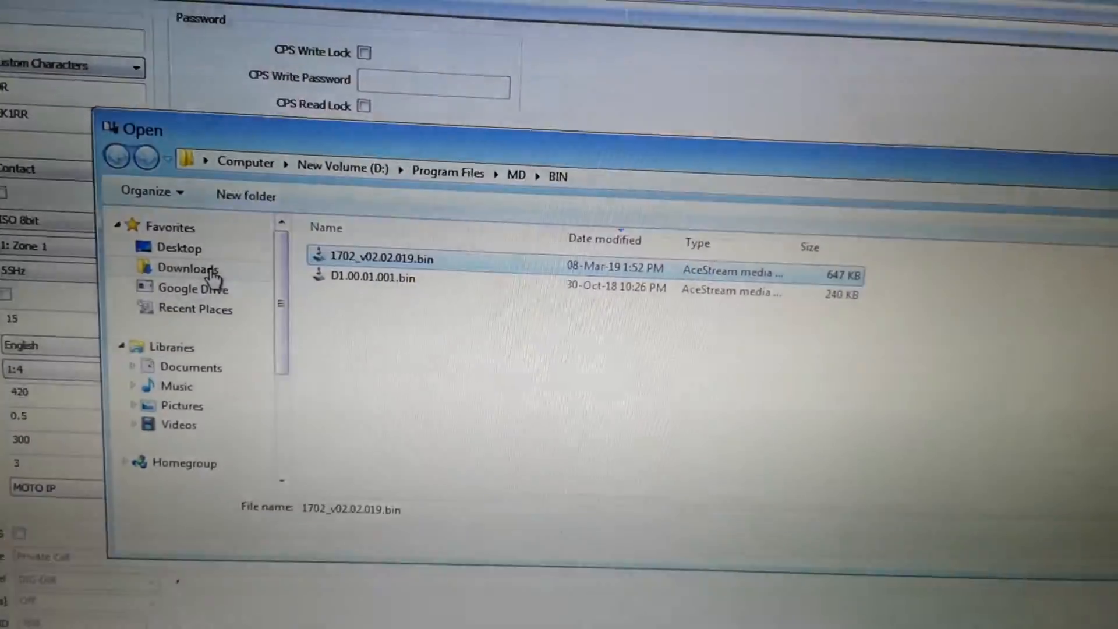
{"action": "left_click", "coordinate": [179, 247]}
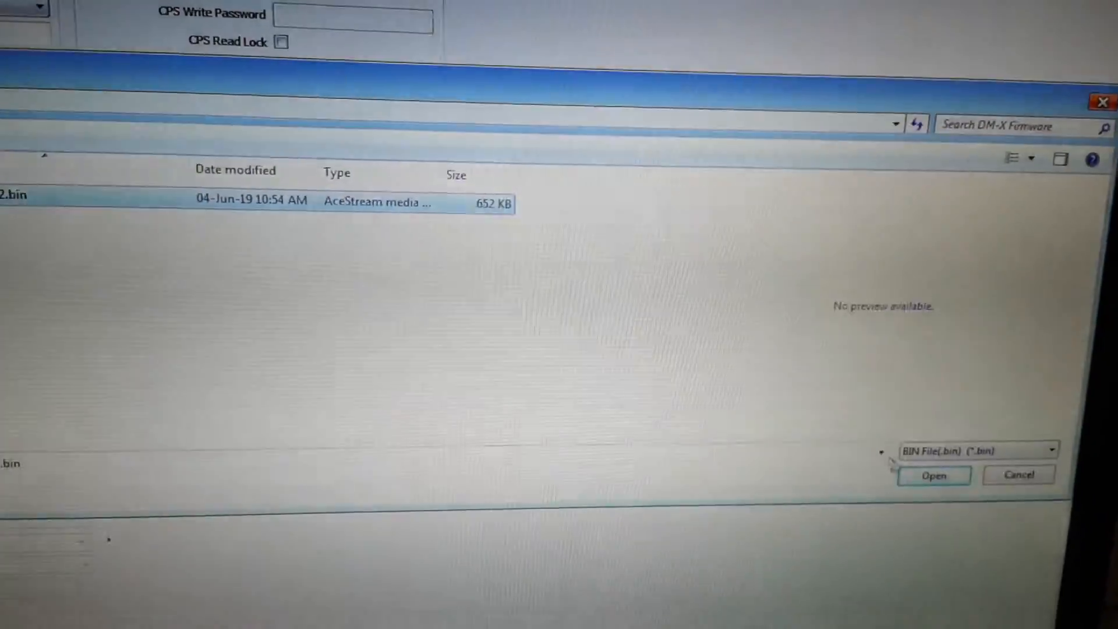
{"action": "left_click", "coordinate": [933, 475]}
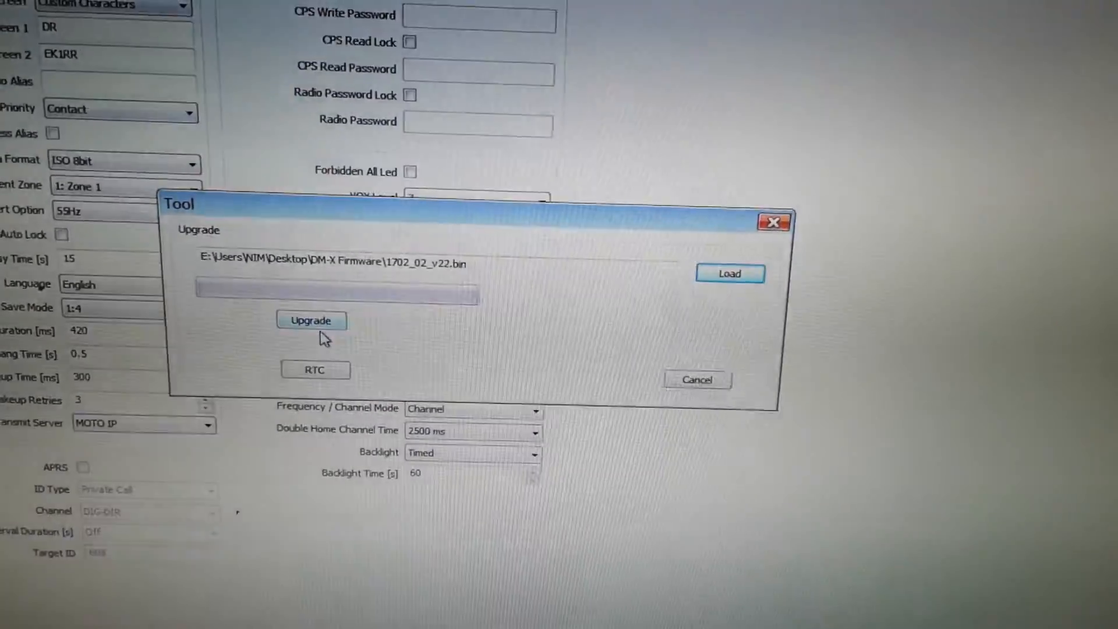
Run the Upgrade to flash the firmware and acknowledge the 'Write data successful!' message
{"action": "left_click", "coordinate": [310, 320]}
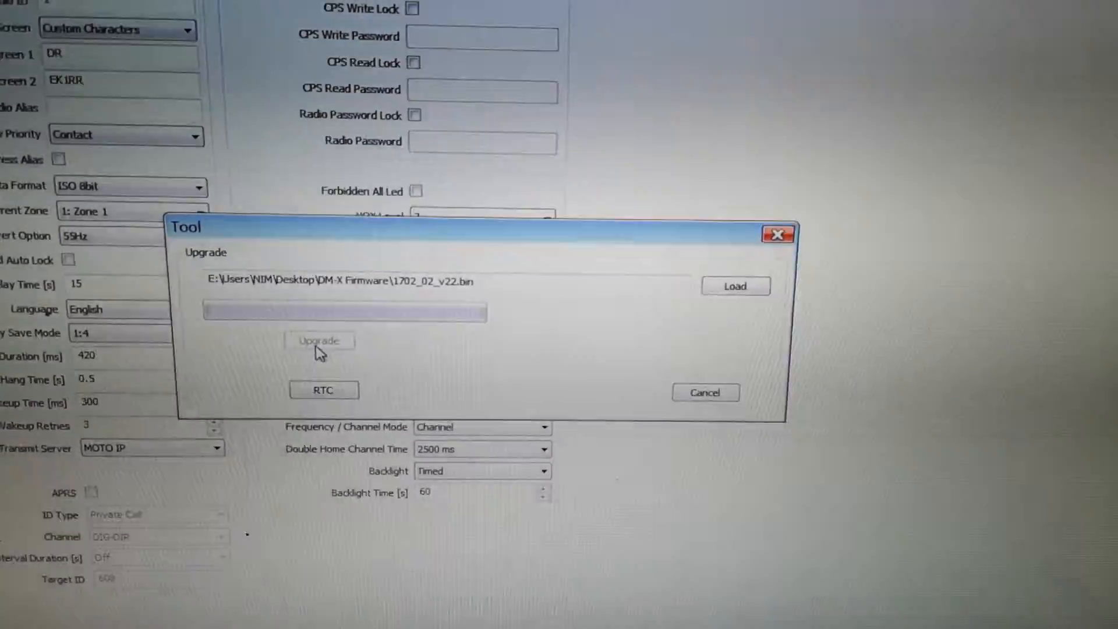
{"action": "left_click", "coordinate": [319, 340]}
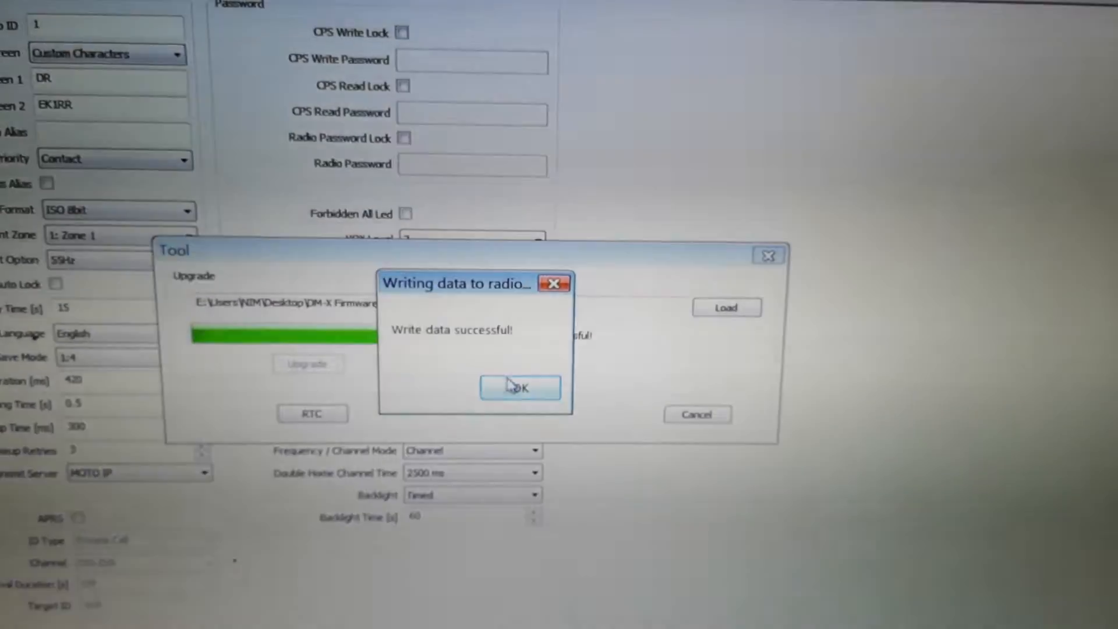
{"action": "left_click", "coordinate": [520, 386]}
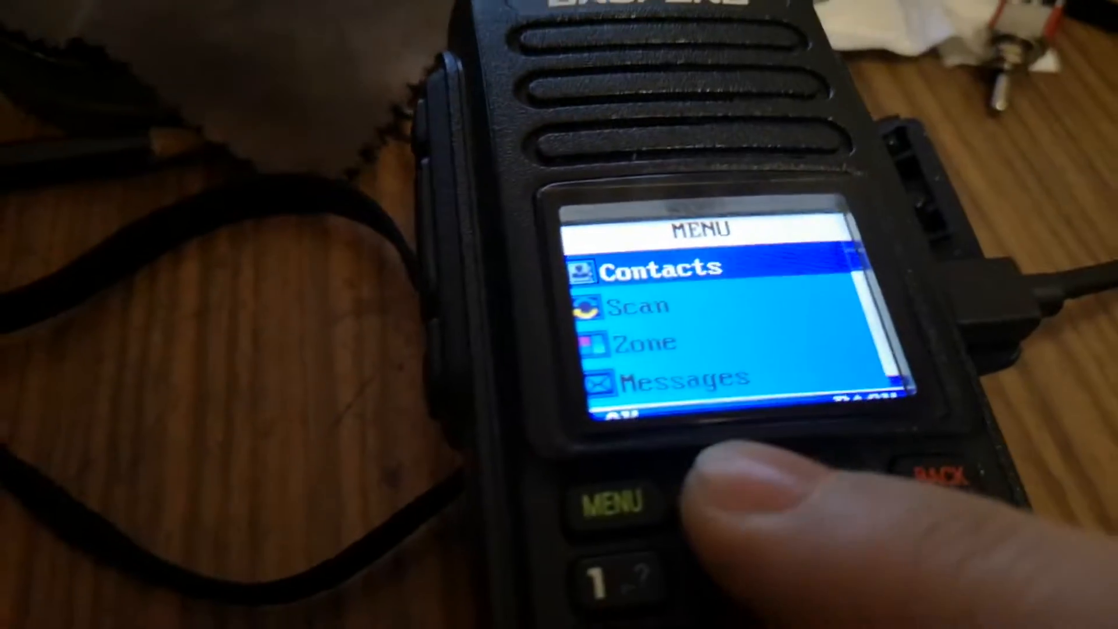
Navigate the radio's menu into Program Radio down to the Radio ID / Radio Alias entries
{"action": "left_click", "coordinate": [609, 496]}
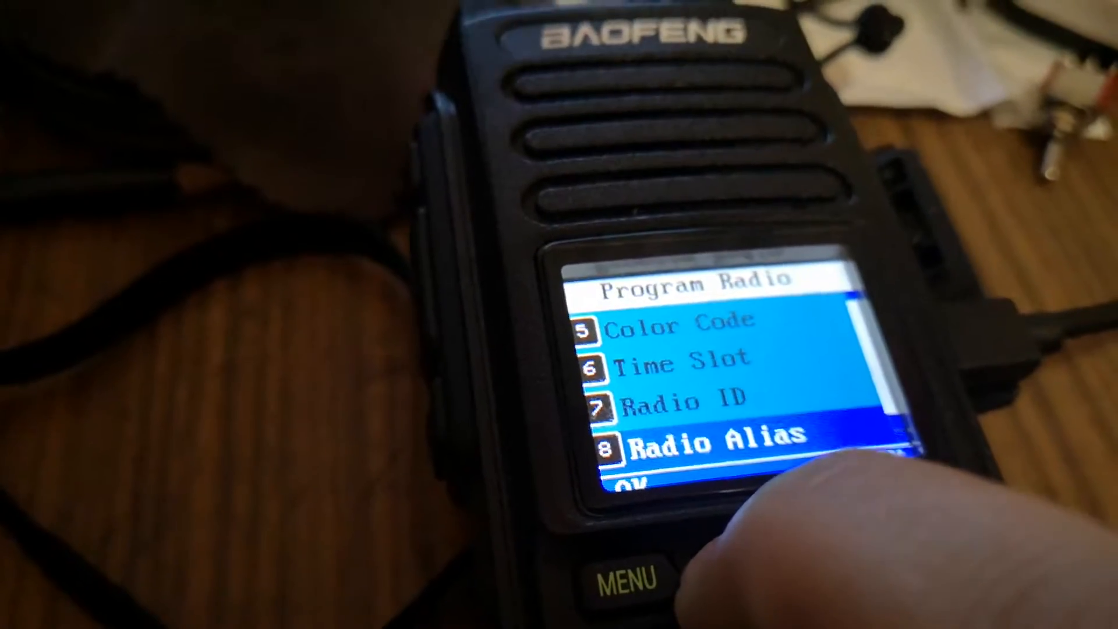
Enter a new Radio ID on the radio and save it so it reports 'Setting is OK'
{"action": "key", "text": "Up"}
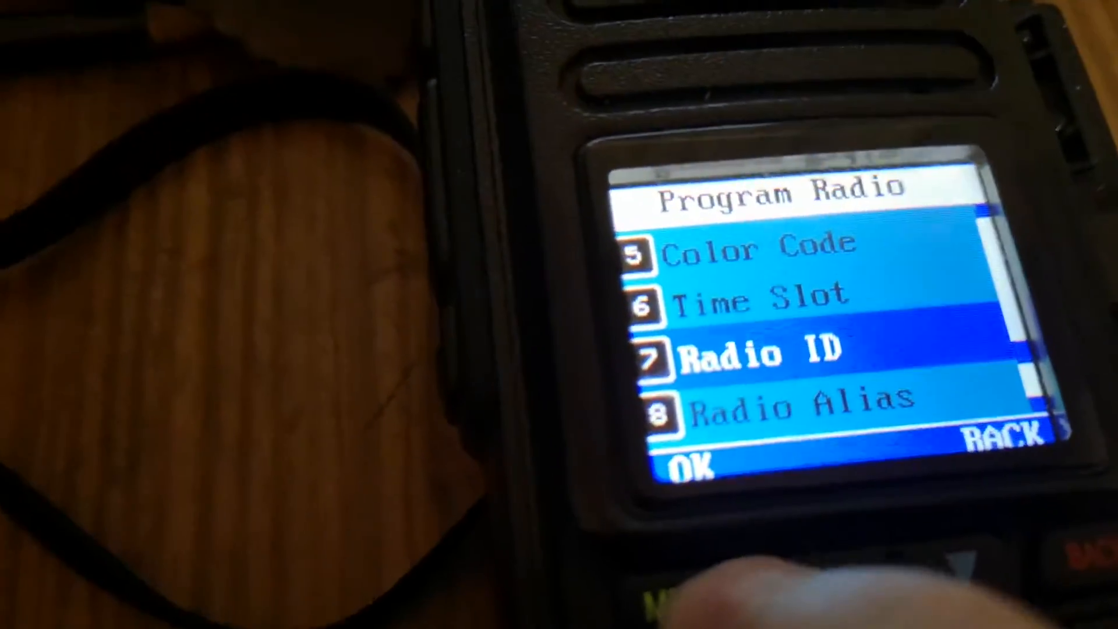
{"action": "left_click", "coordinate": [678, 463]}
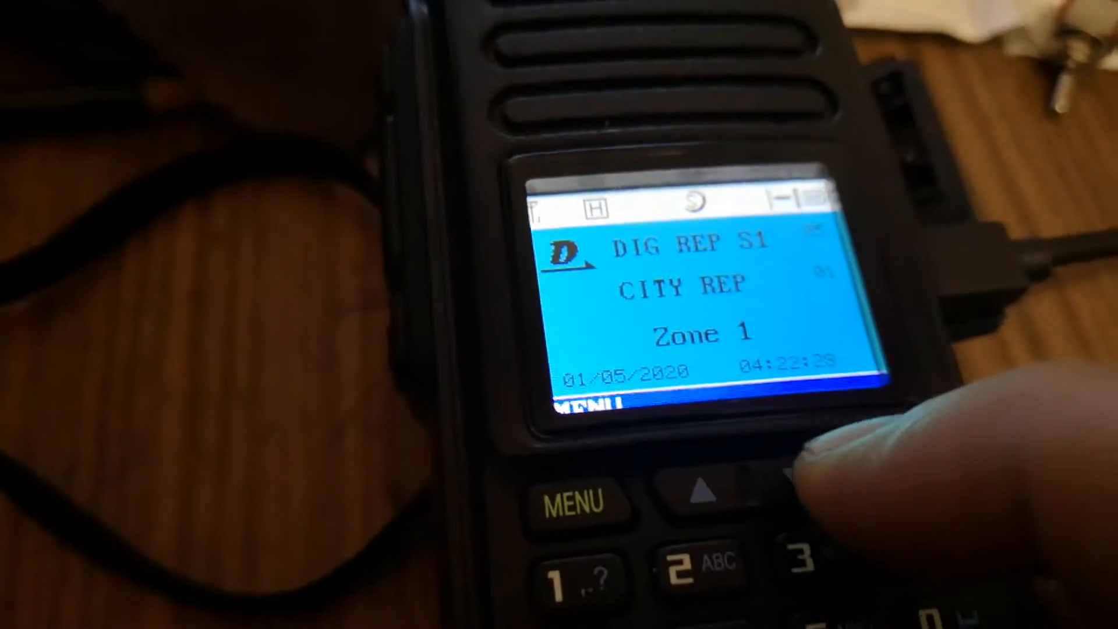
{"action": "left_click", "coordinate": [571, 497]}
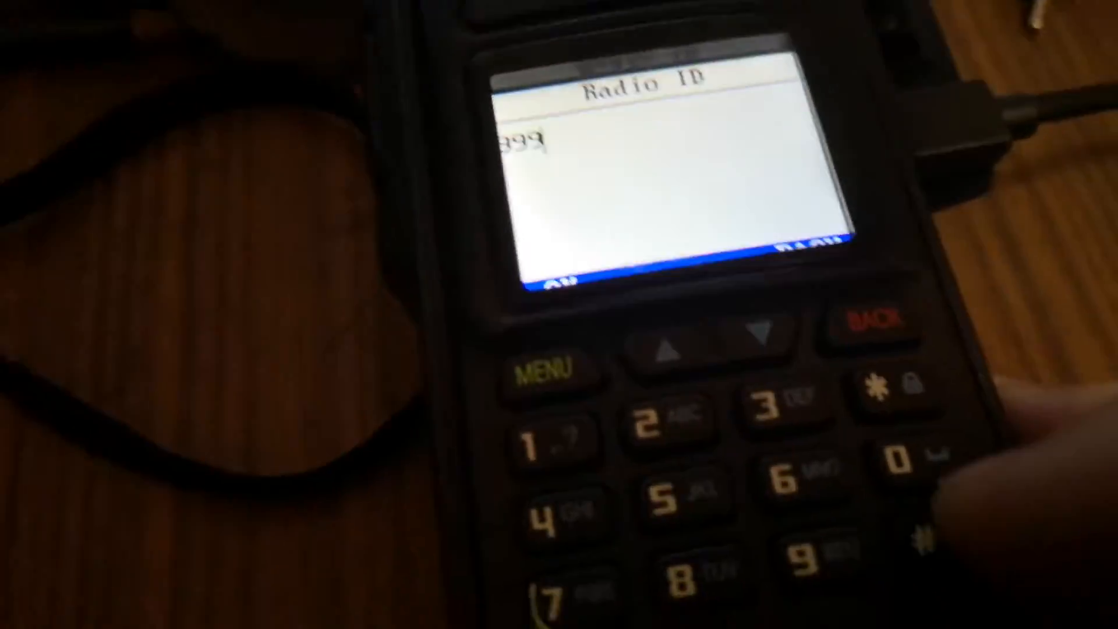
{"action": "left_click", "coordinate": [549, 366]}
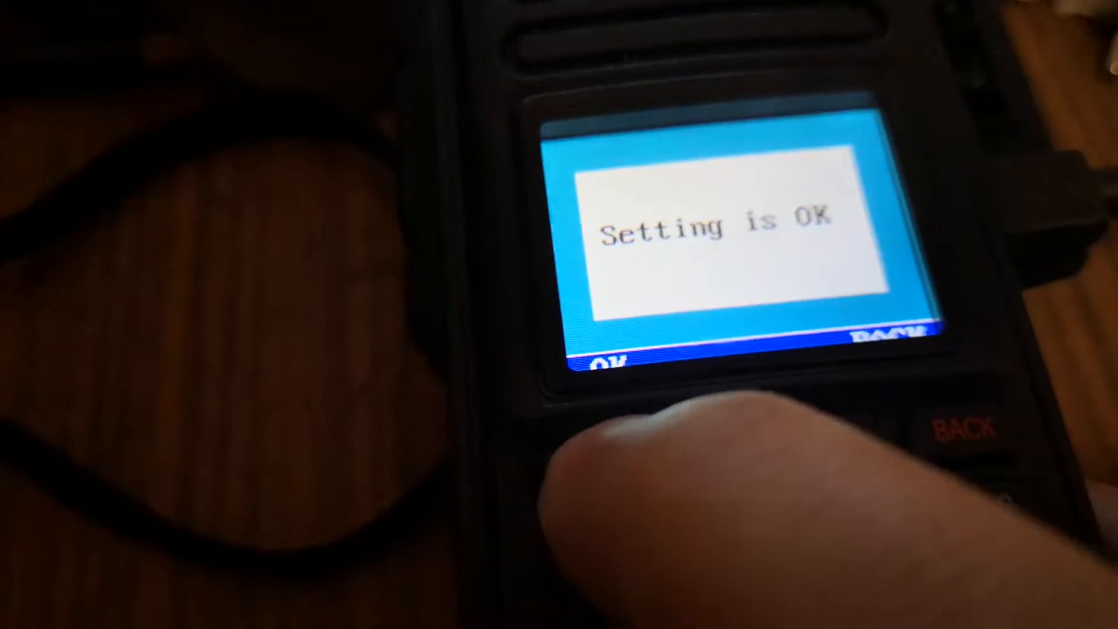
{"action": "left_click", "coordinate": [614, 364]}
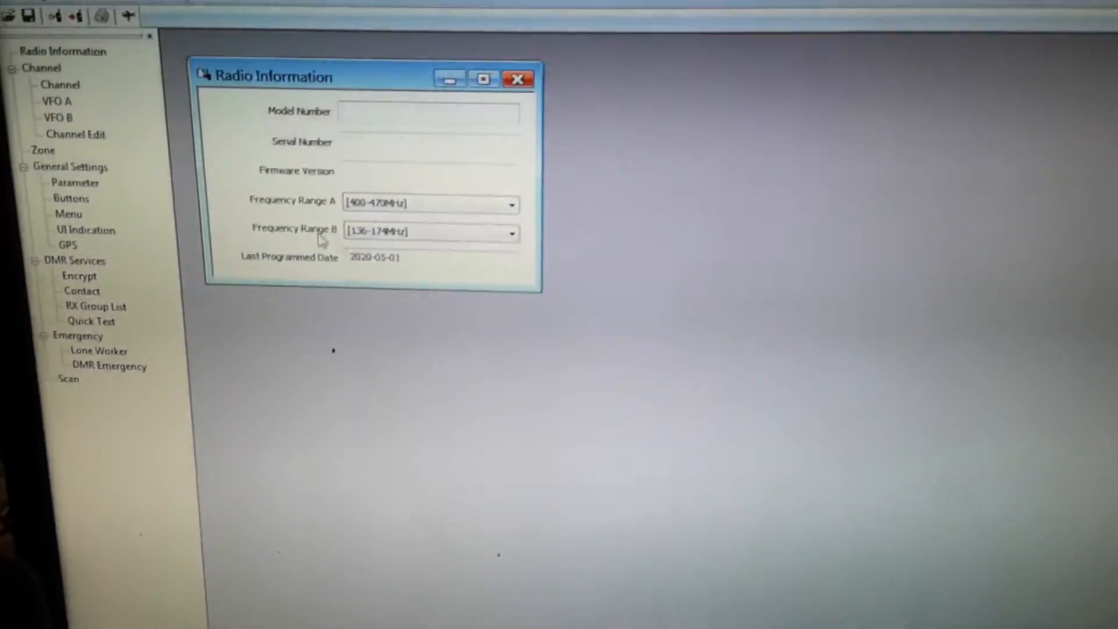
Review the read-back General Settings parameters, including the APRS ID Type and Frequency Range A choices
{"action": "left_click", "coordinate": [74, 182]}
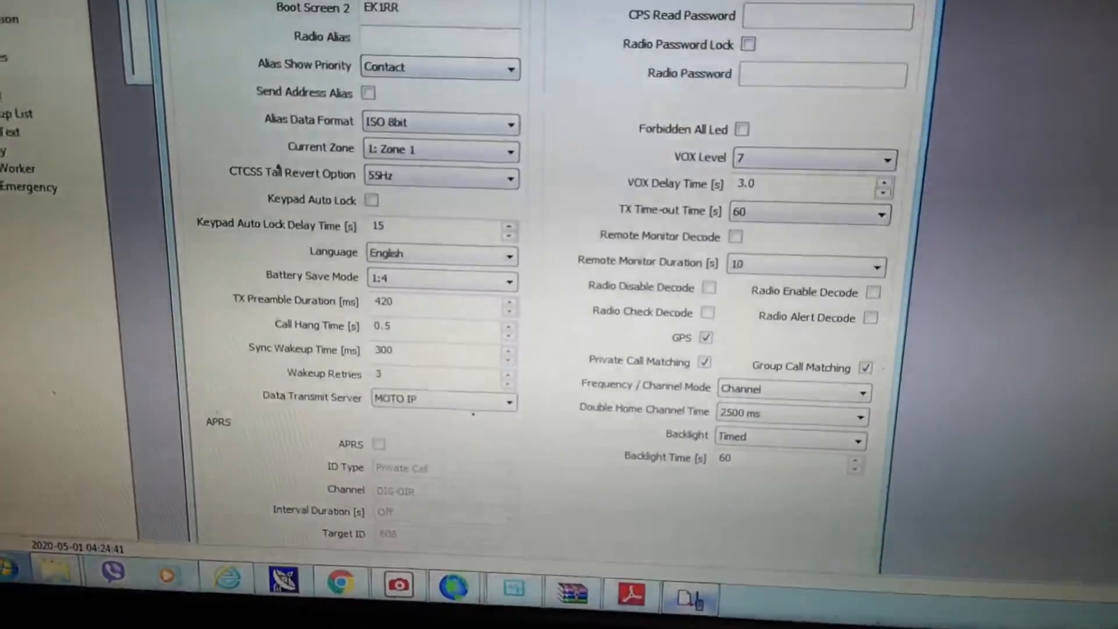
{"action": "scroll", "scroll_direction": "down", "scroll_amount": 3}
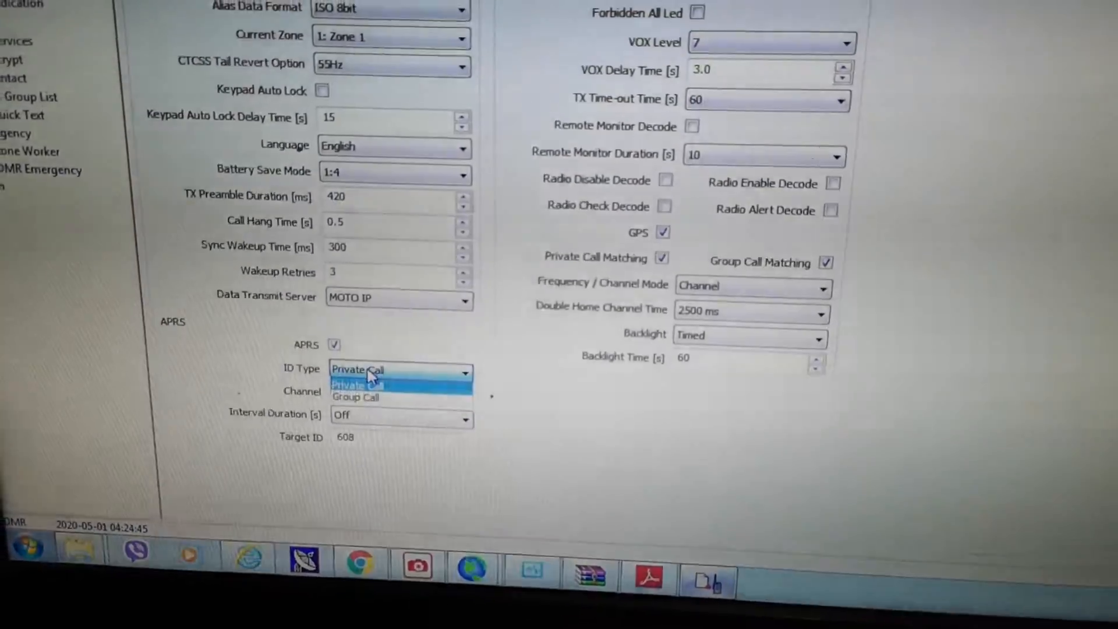
{"action": "left_click", "coordinate": [357, 385]}
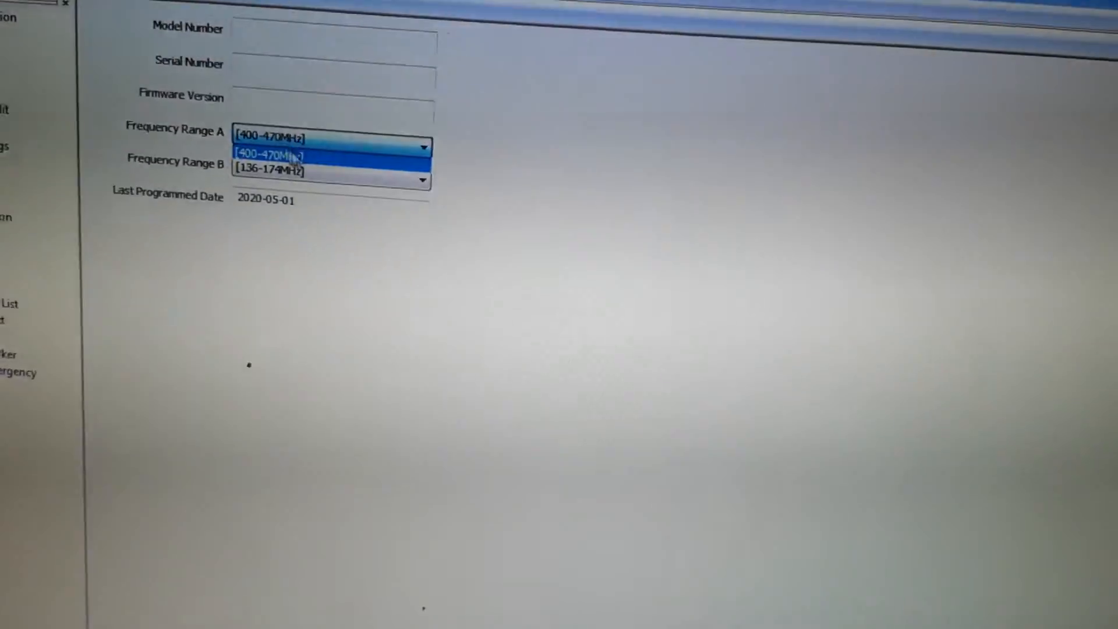
{"action": "left_click", "coordinate": [285, 155]}
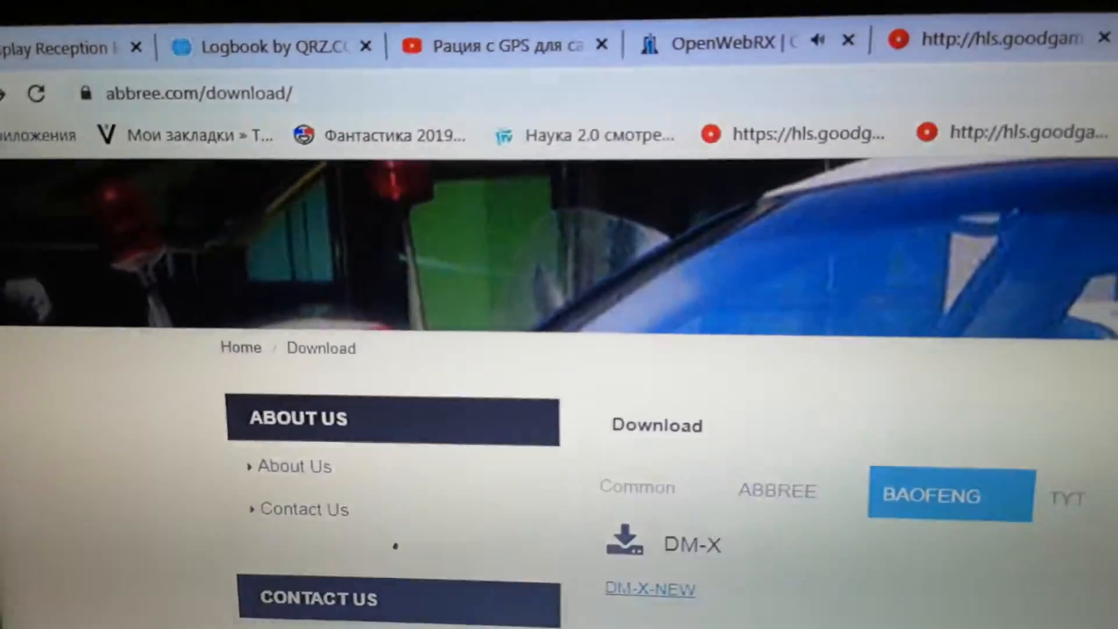
Download the DM-X-NEW package from the abbree.com Baofeng downloads and open the zip
{"action": "scroll", "scroll_direction": "down", "scroll_amount": 3}
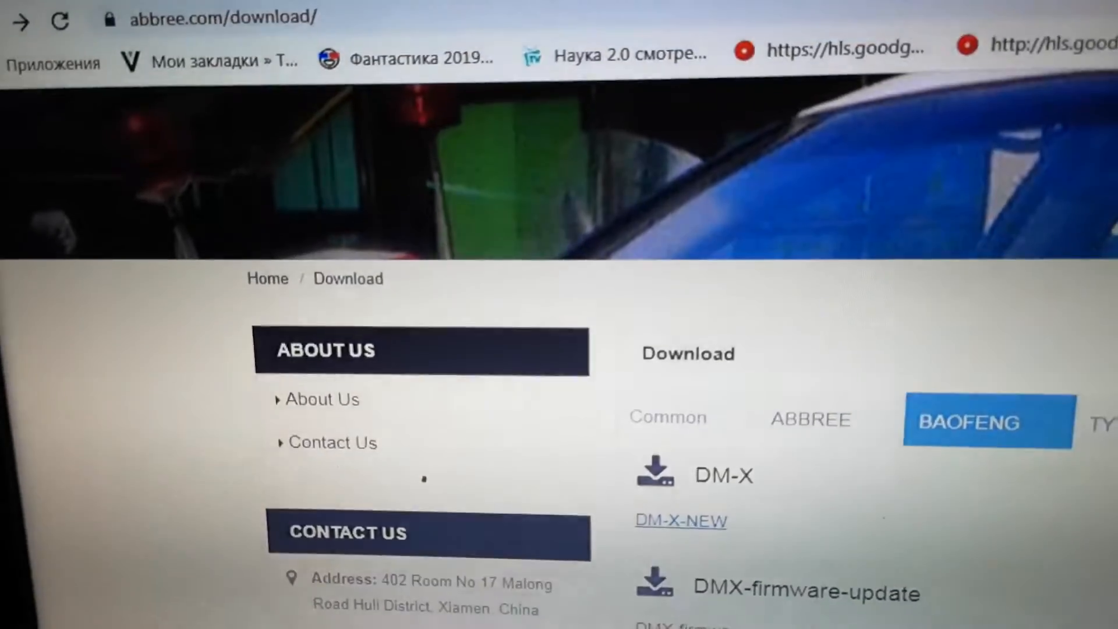
{"action": "scroll", "scroll_direction": "down", "scroll_amount": 3}
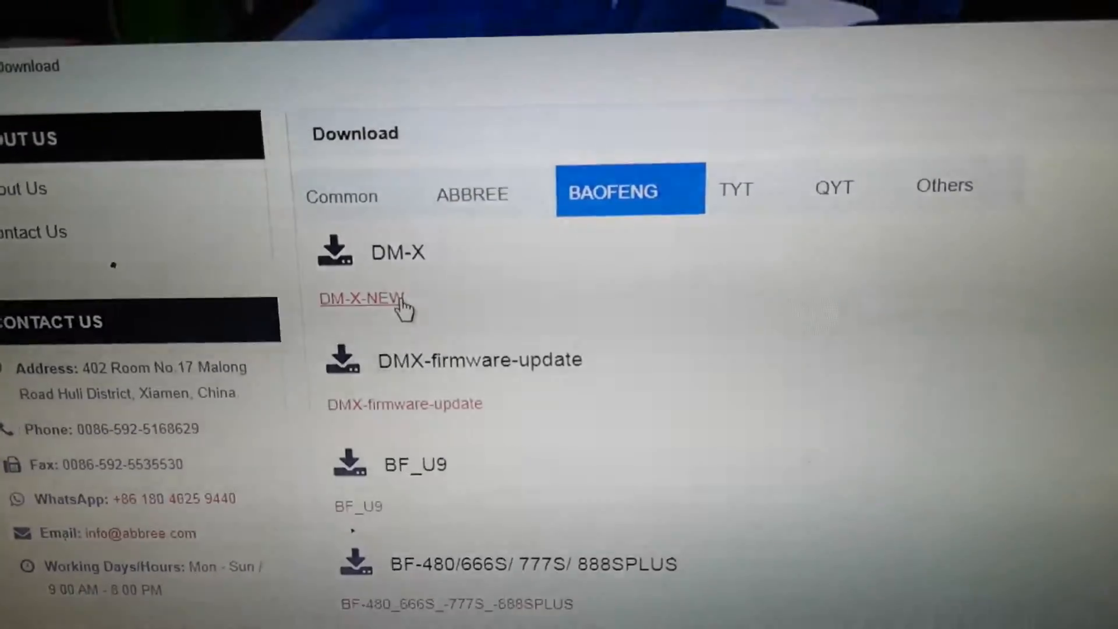
{"action": "left_click", "coordinate": [362, 299]}
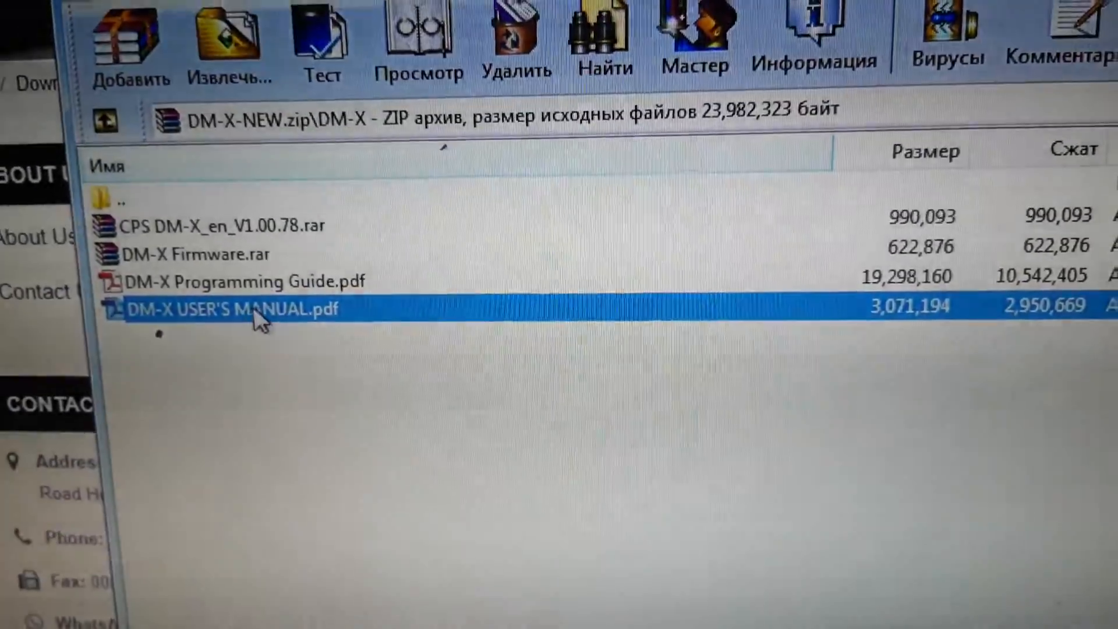
Browse the DM-X-NEW archive's user manual, DM-X Firmware.rar and CPS rar in WinRAR
{"action": "left_click", "coordinate": [235, 277]}
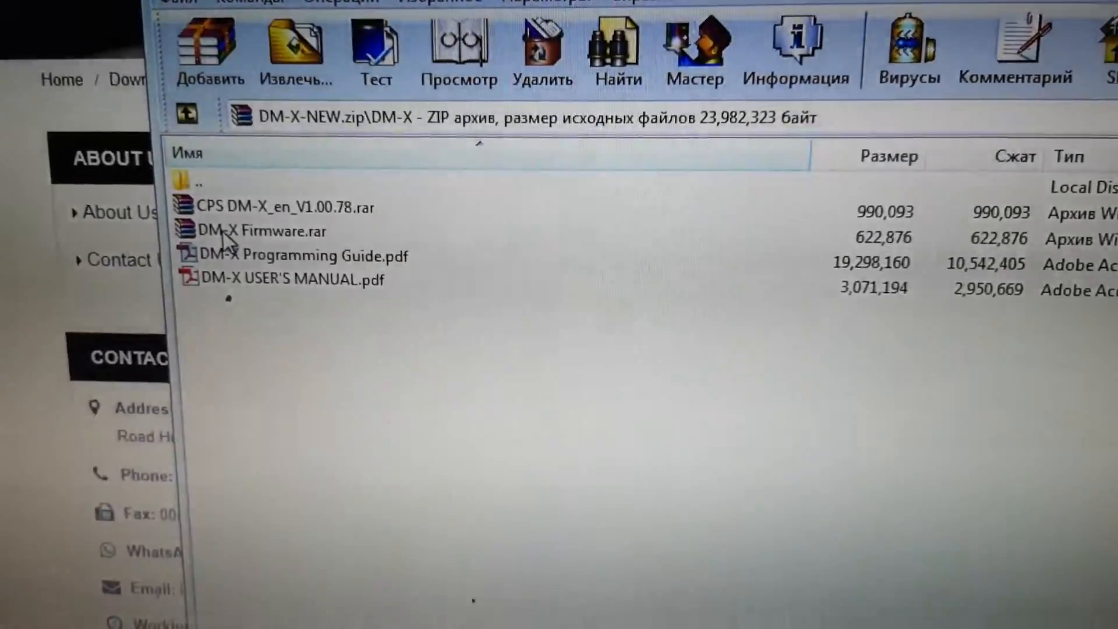
{"action": "double_click", "coordinate": [256, 231]}
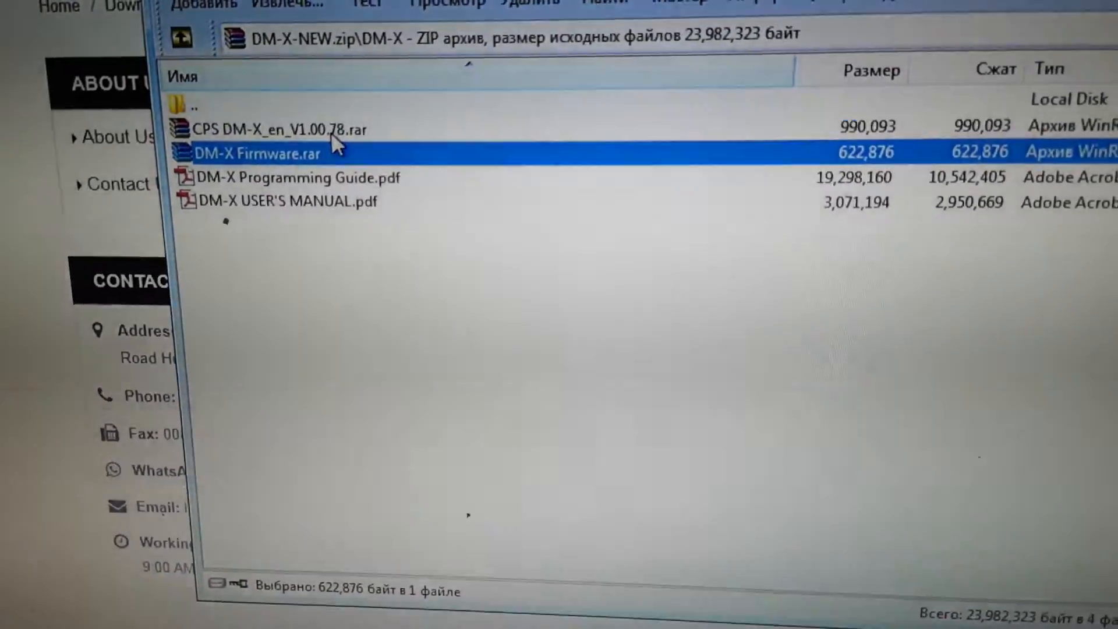
{"action": "left_click", "coordinate": [271, 138]}
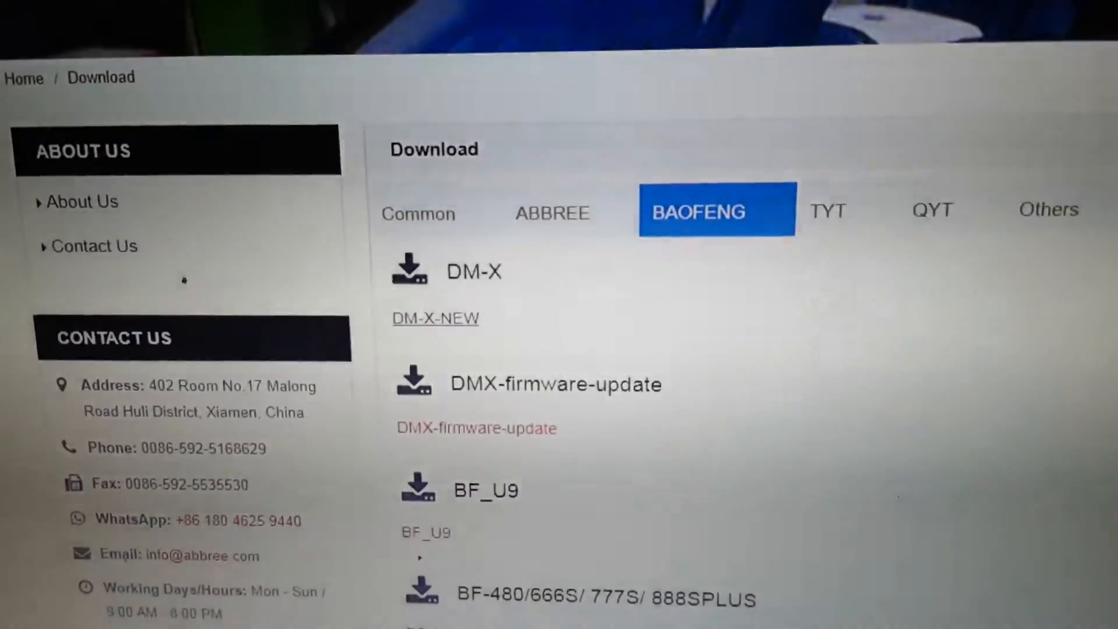
{"action": "scroll", "scroll_direction": "down", "scroll_amount": 3}
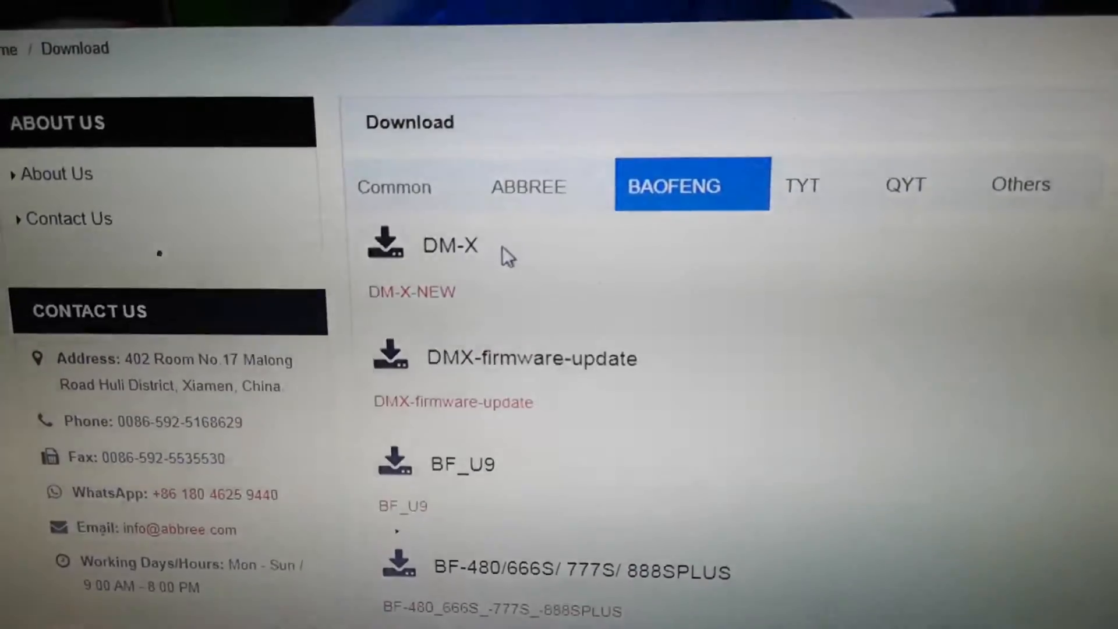
{"action": "double_click", "coordinate": [449, 245]}
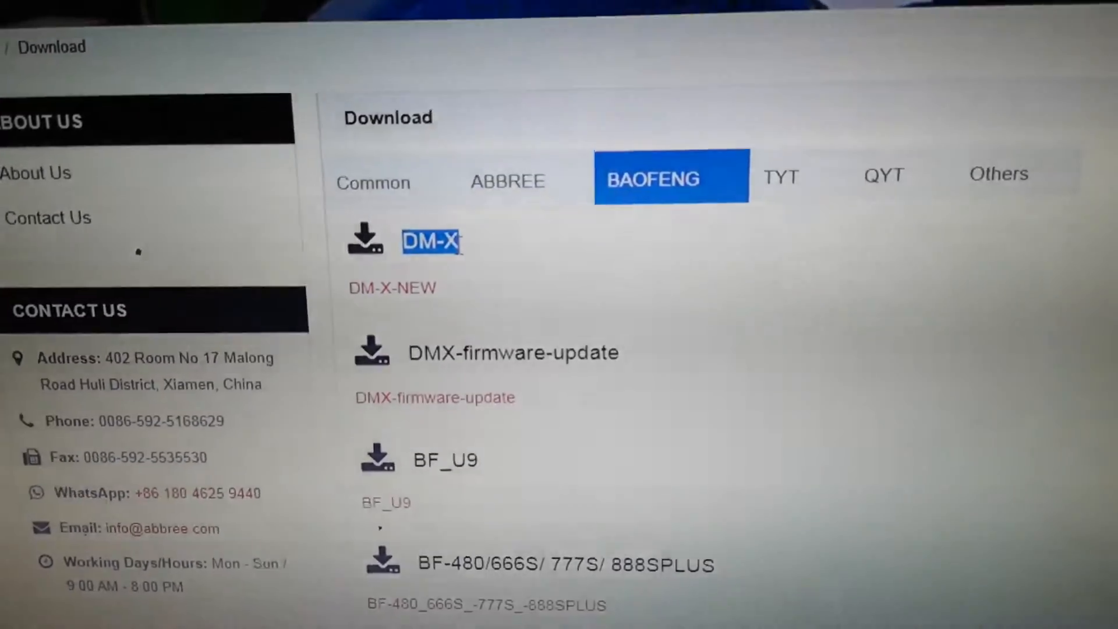